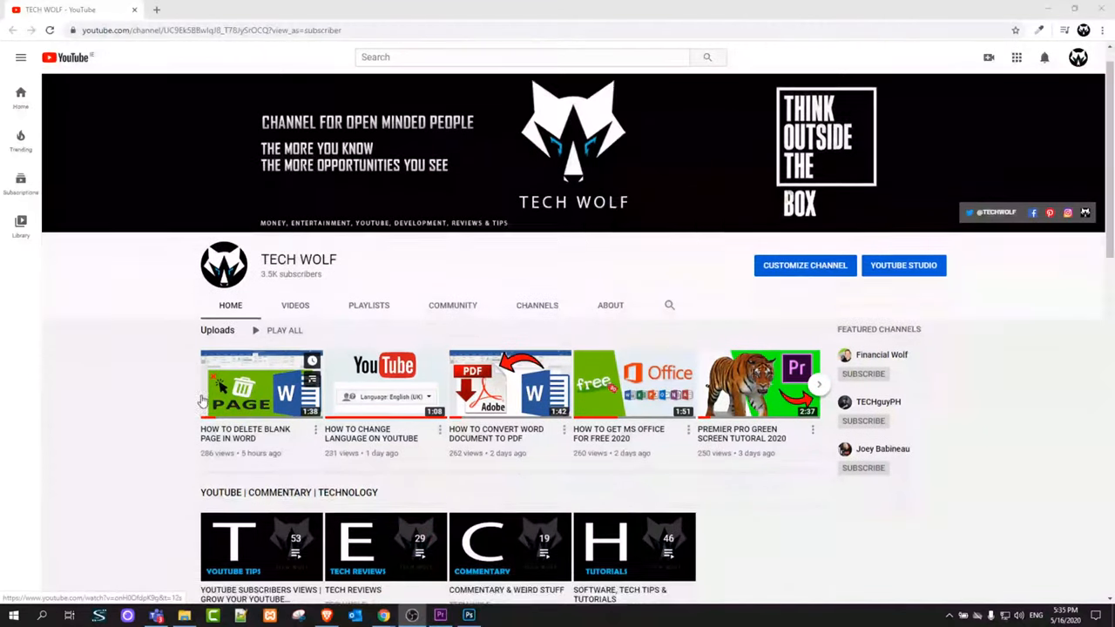
# Step: Open Windows Settings from the Start button's quick link menu and scroll down its categories
pyautogui.scroll(-3)
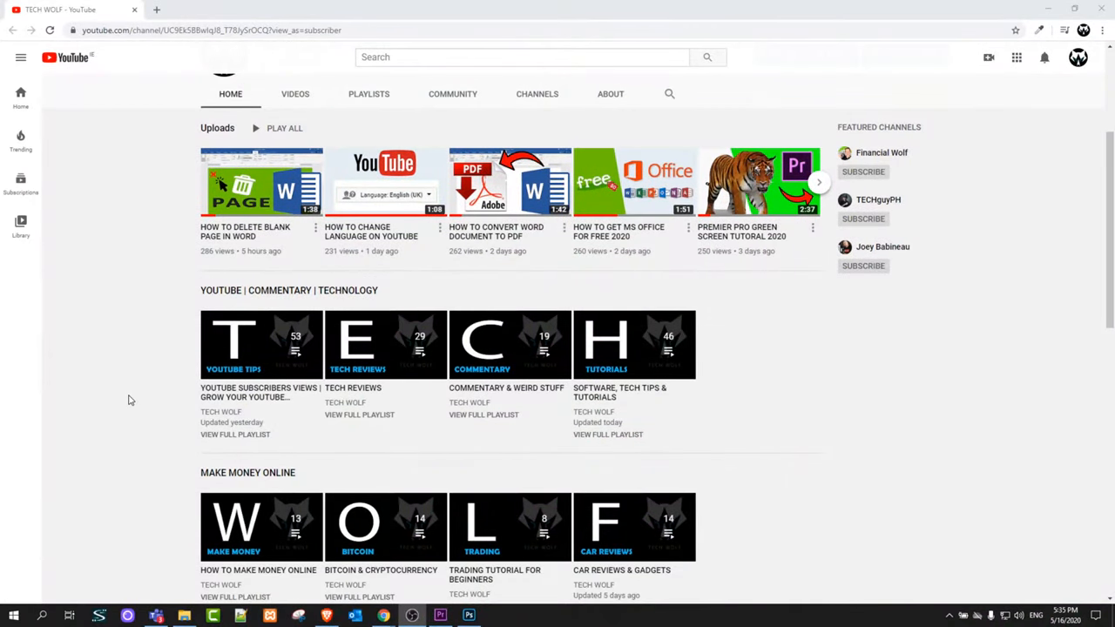
pyautogui.scroll(3)
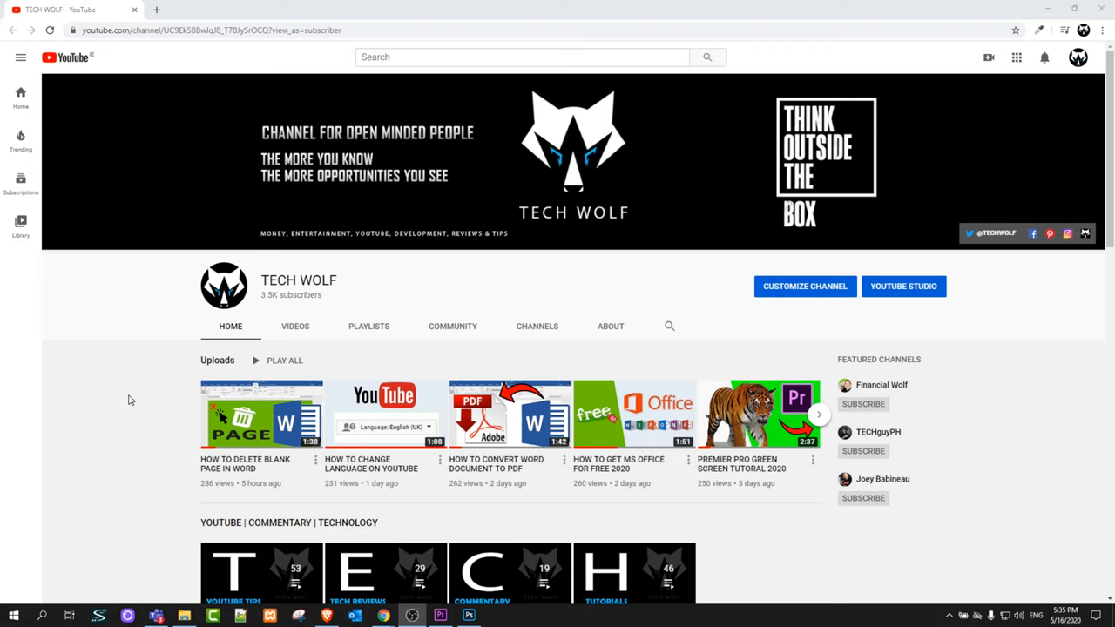
pyautogui.moveTo(78, 484)
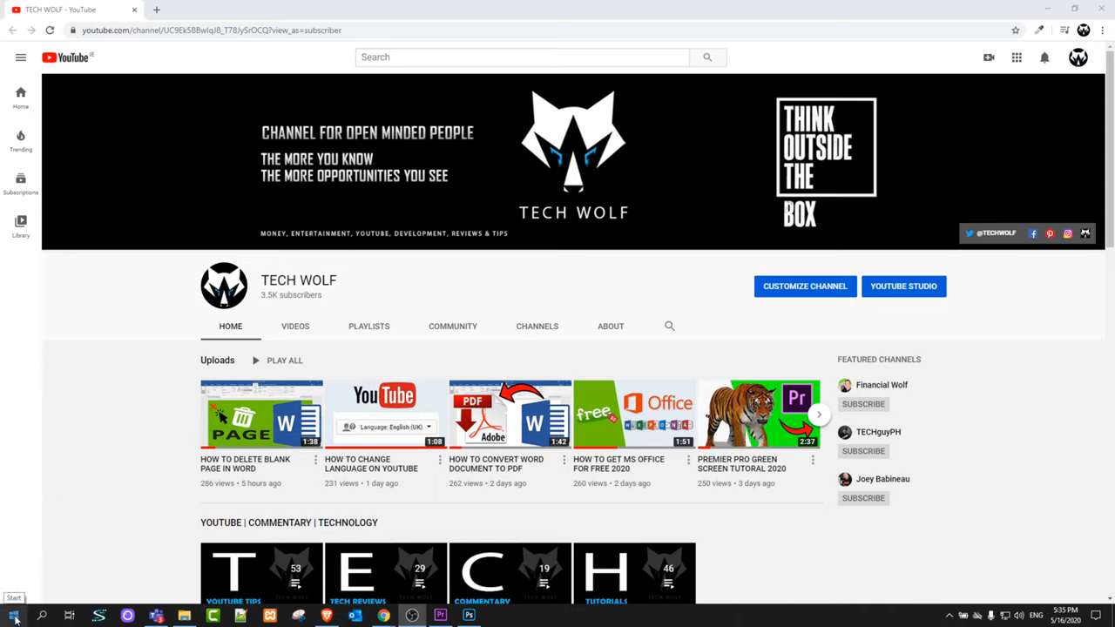
pyautogui.rightClick(11, 592)
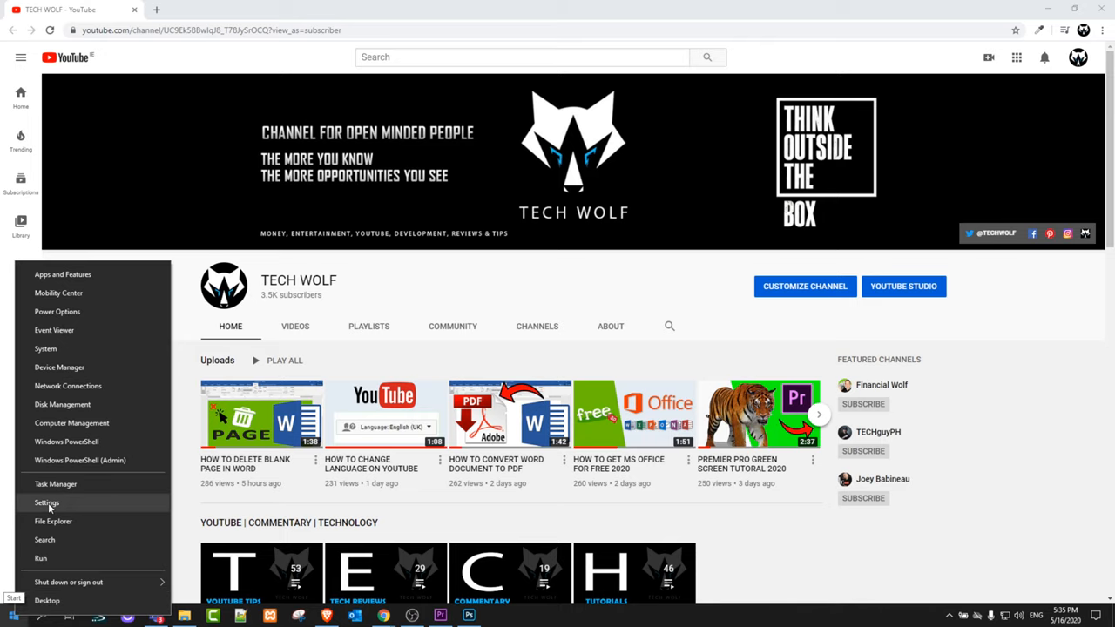
pyautogui.click(45, 502)
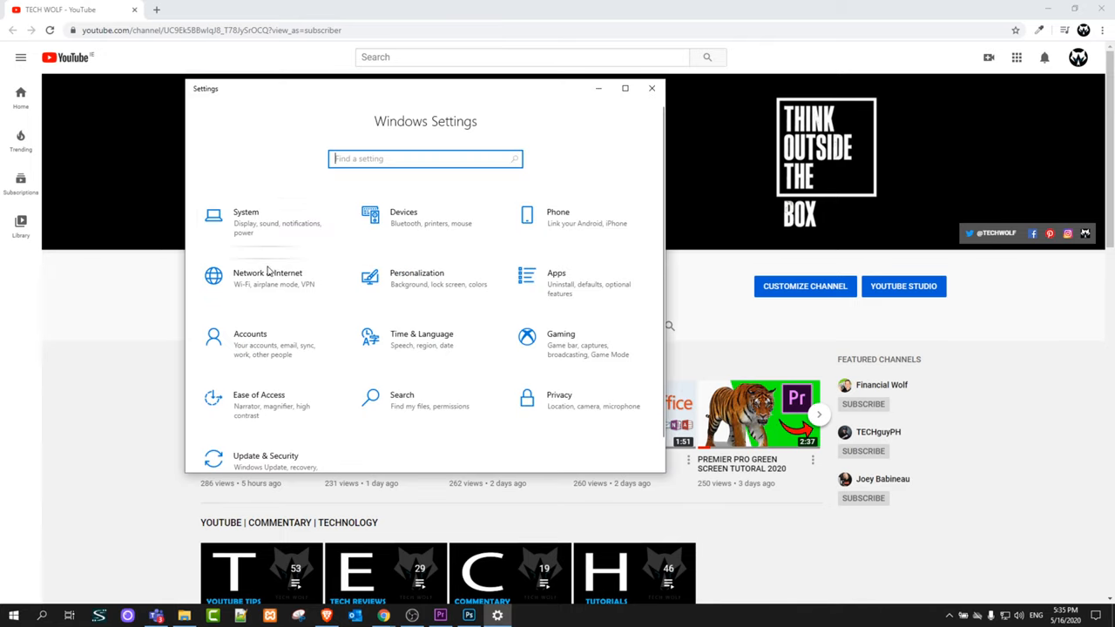
pyautogui.scroll(-3)
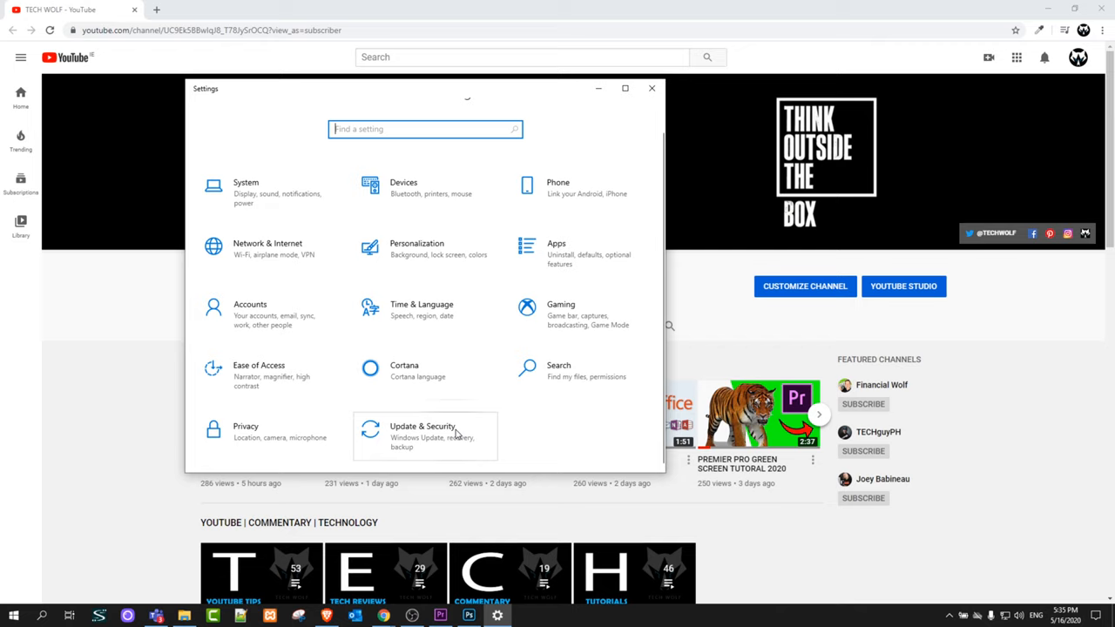
pyautogui.moveTo(410, 433)
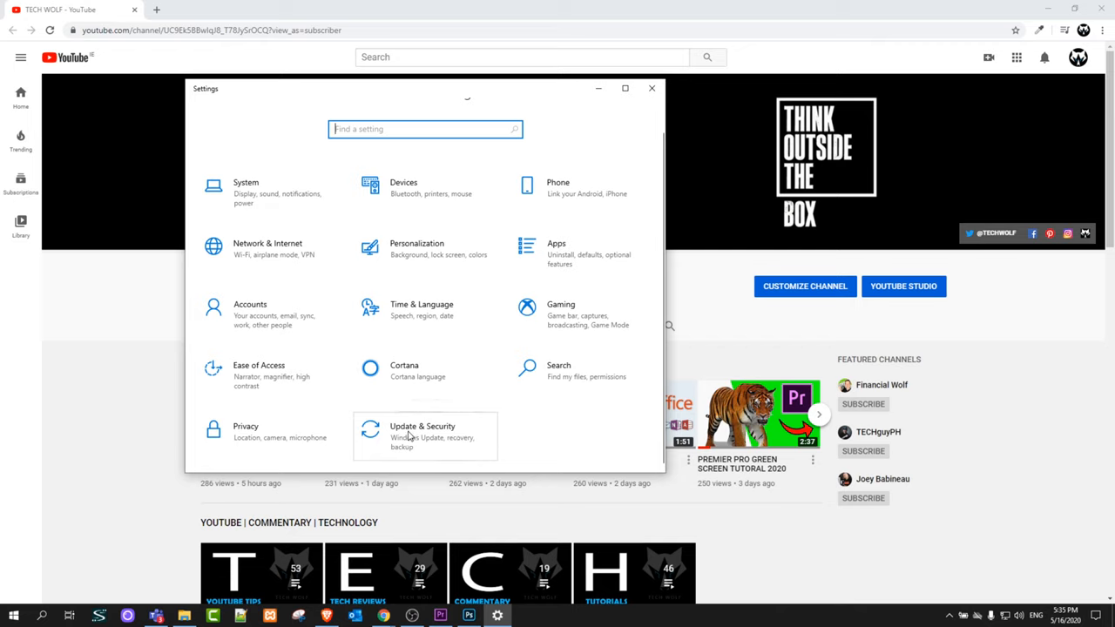
# Step: Go into Update & Security and select Windows Security in the sidebar
pyautogui.click(421, 436)
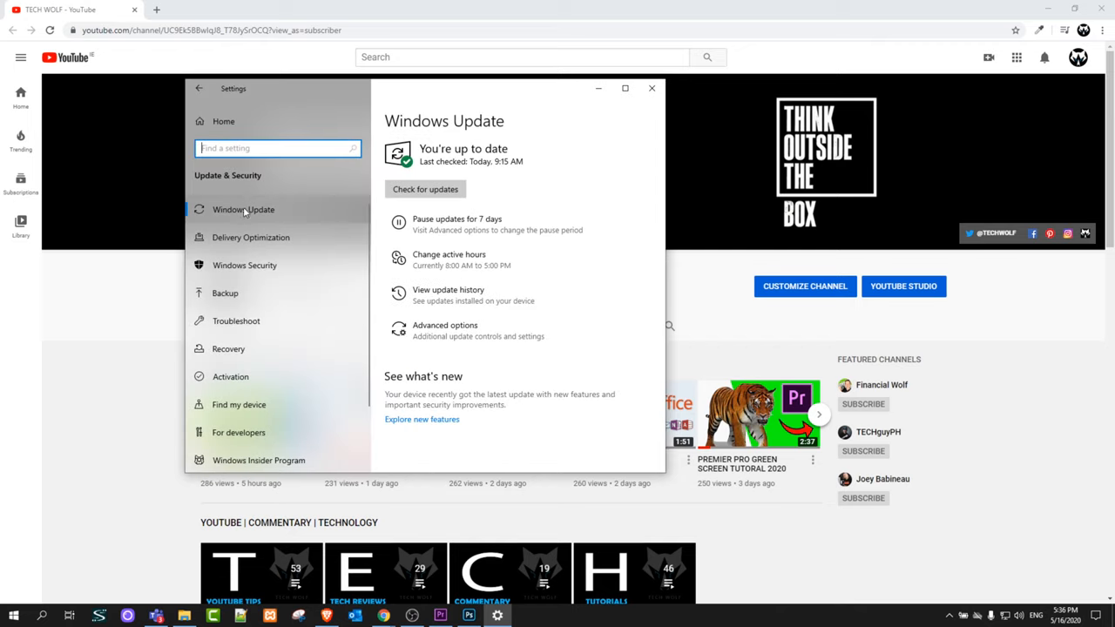
pyautogui.moveTo(287, 269)
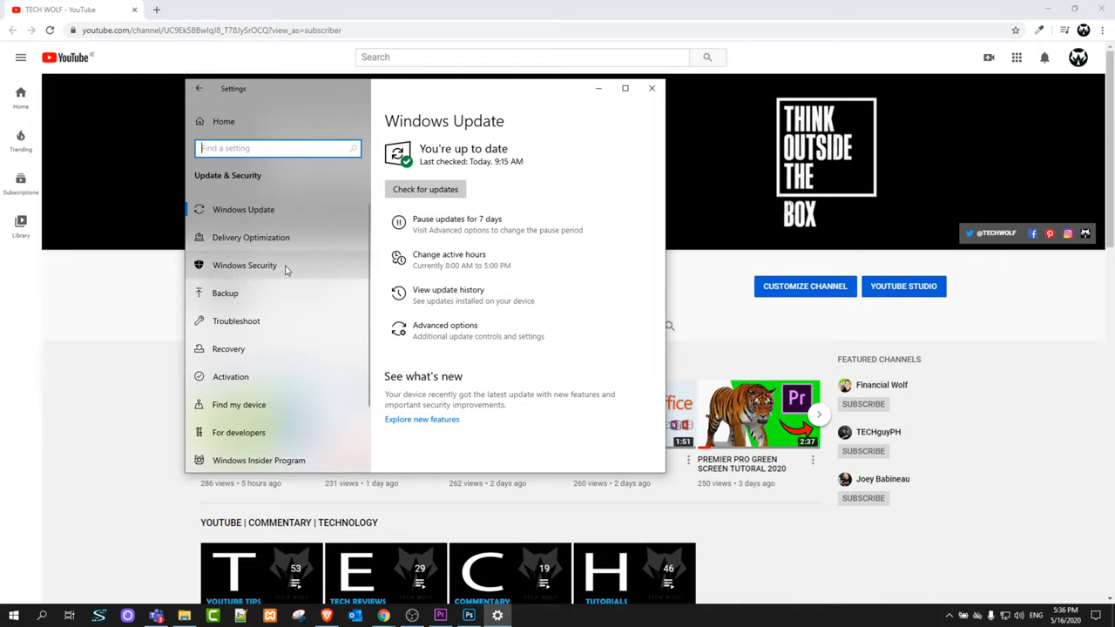
pyautogui.click(243, 265)
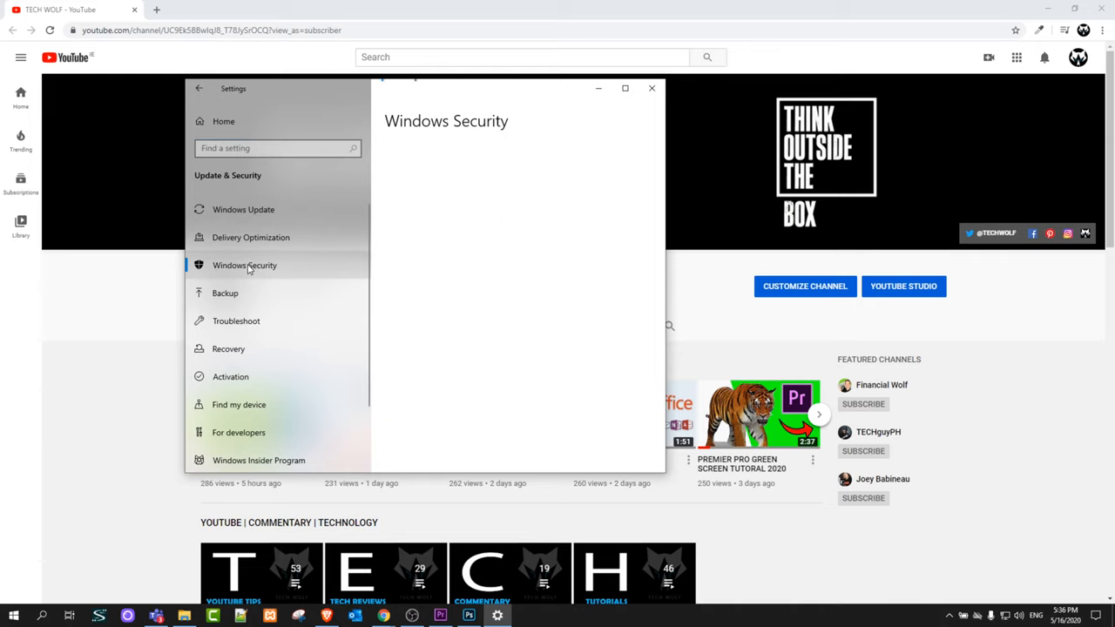
pyautogui.click(245, 266)
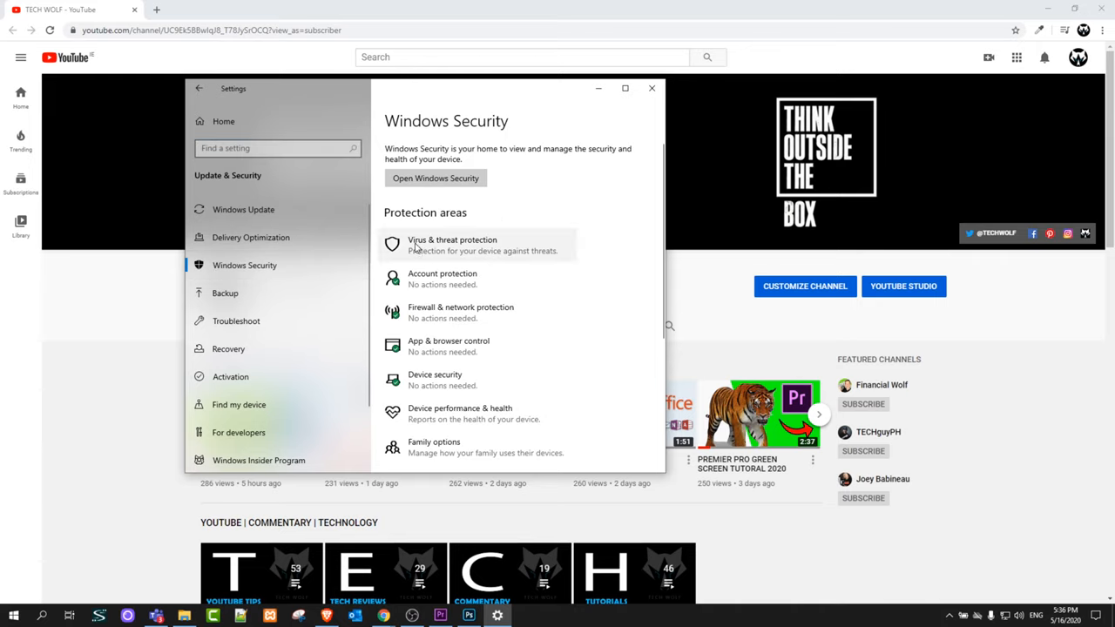
pyautogui.moveTo(433, 249)
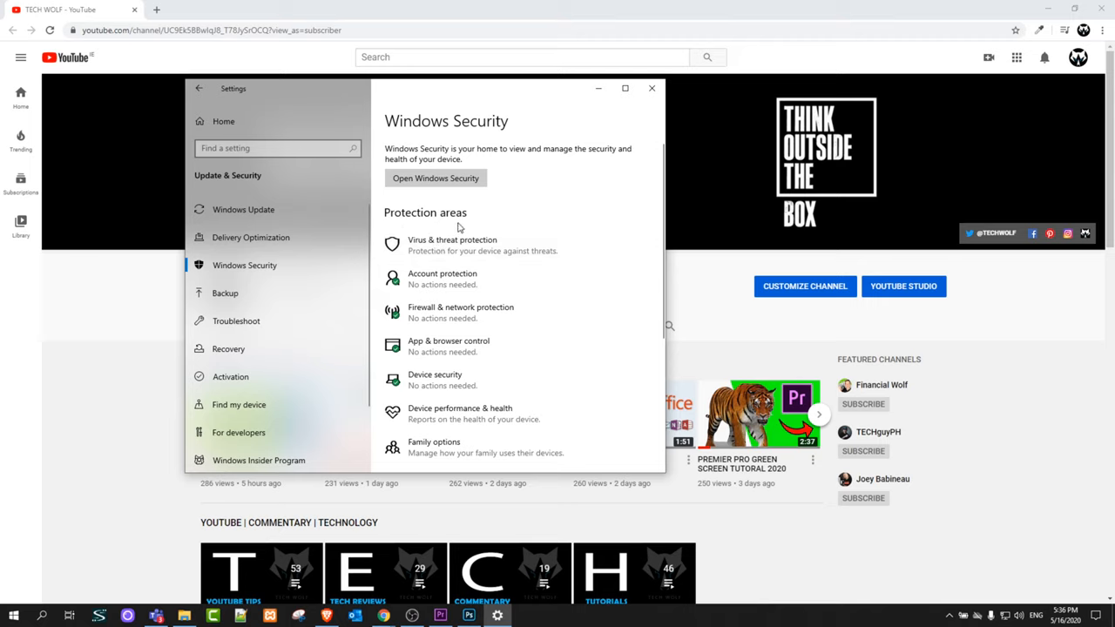
pyautogui.moveTo(485, 249)
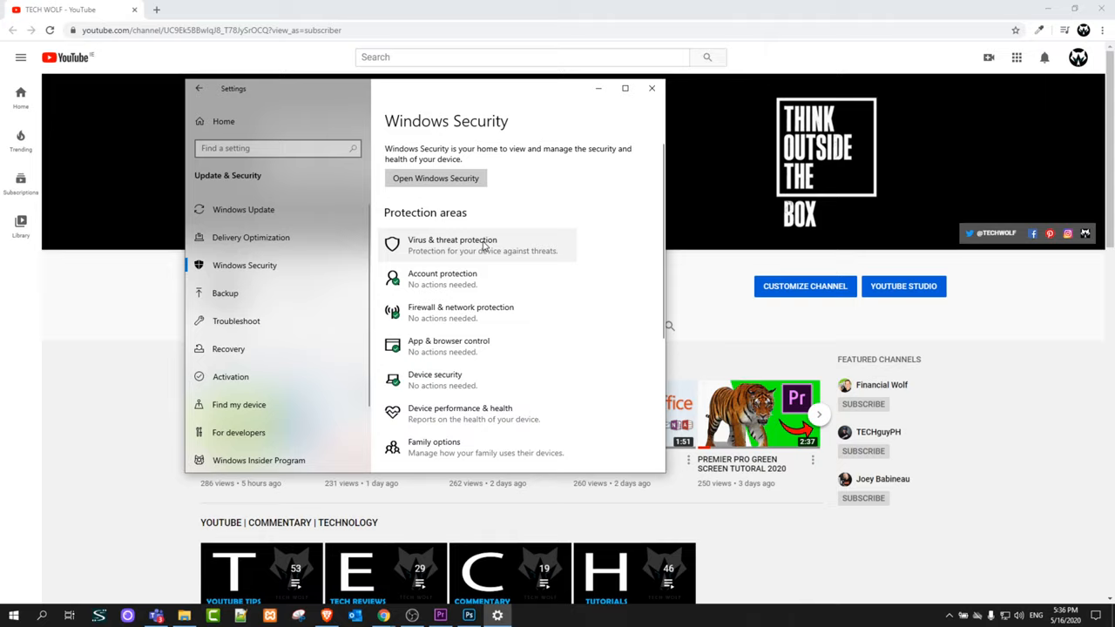
# Step: Open Virus & threat protection and scroll to its protection settings section
pyautogui.click(452, 244)
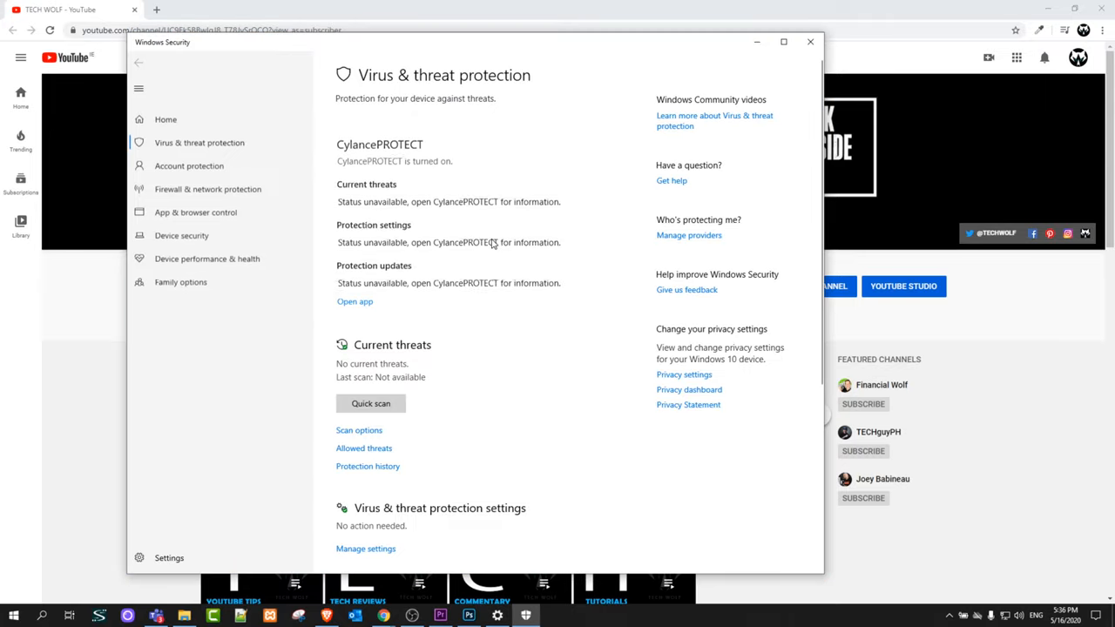
pyautogui.scroll(-3)
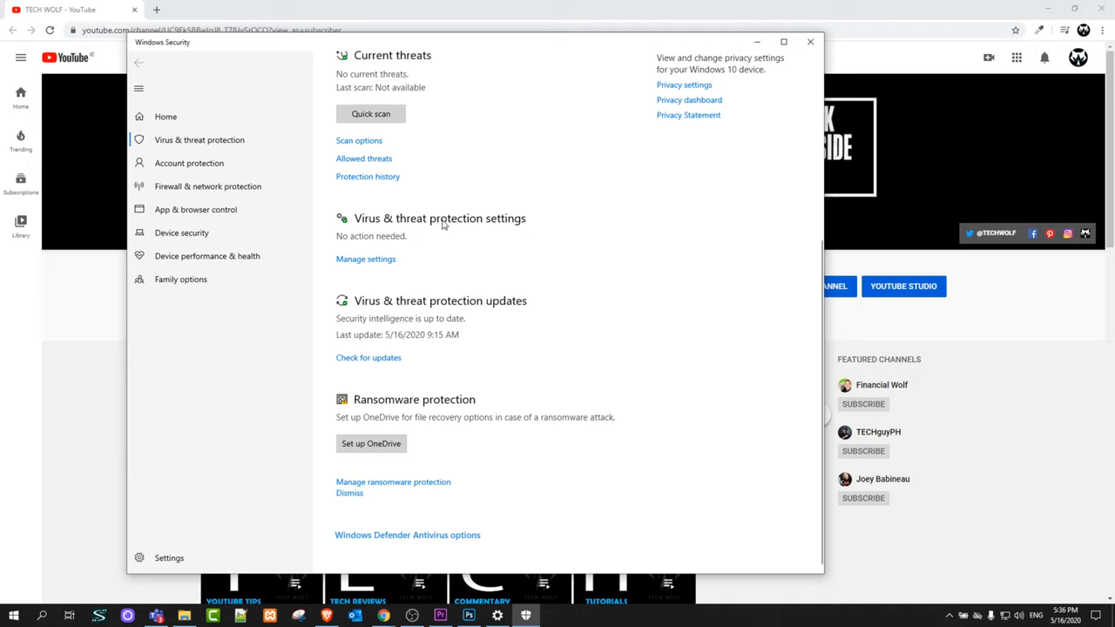
pyautogui.moveTo(338, 265)
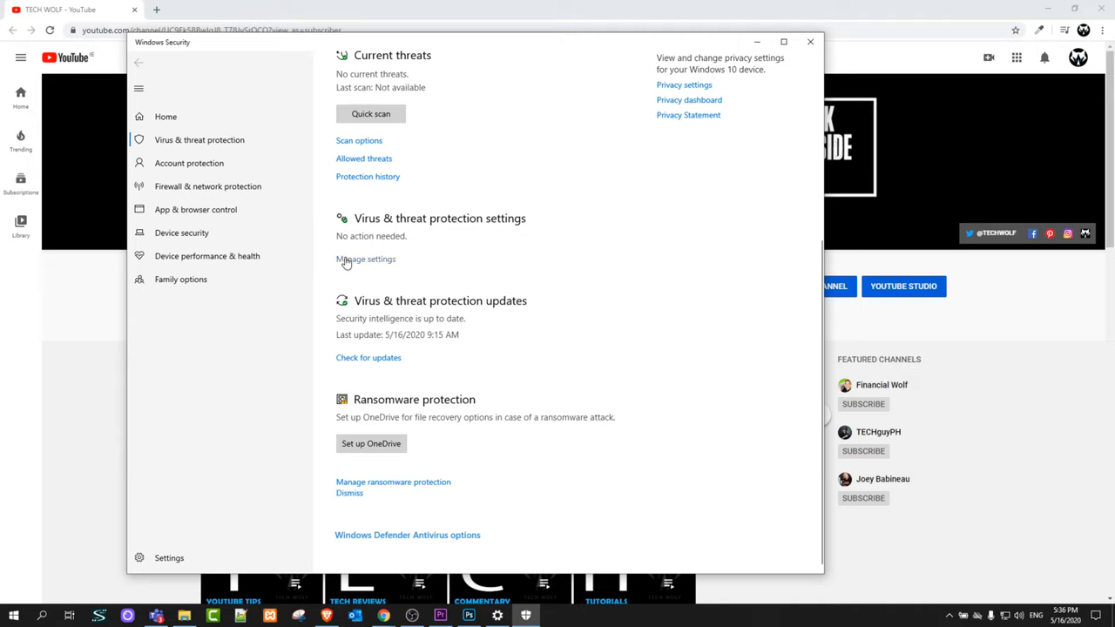
# Step: Open Manage settings to confirm Real-time protection is Off
pyautogui.click(365, 259)
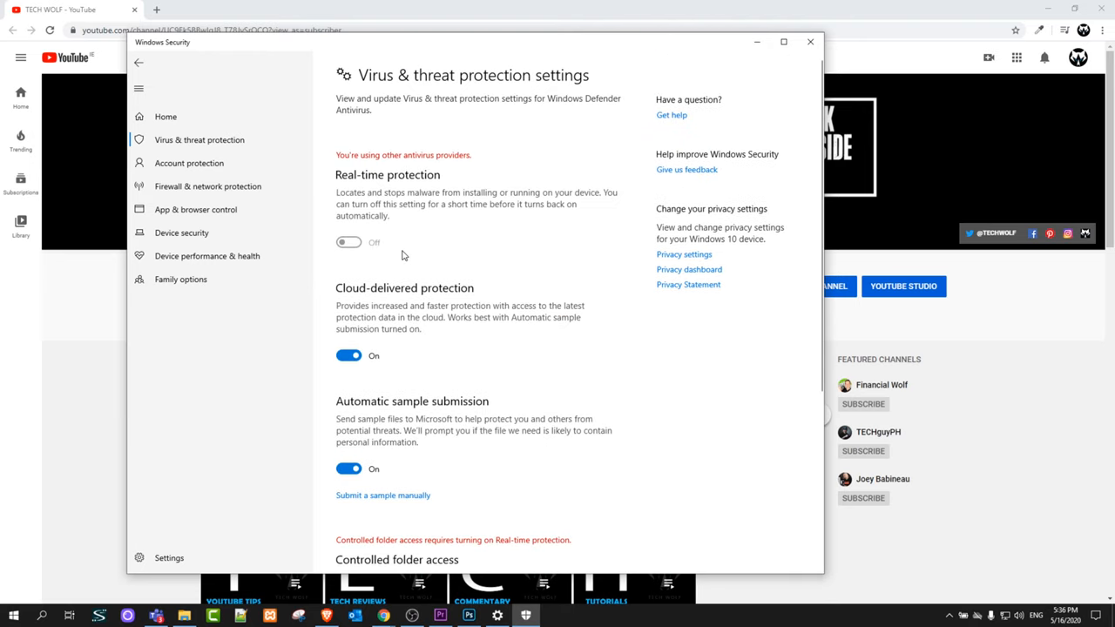
pyautogui.moveTo(436, 178)
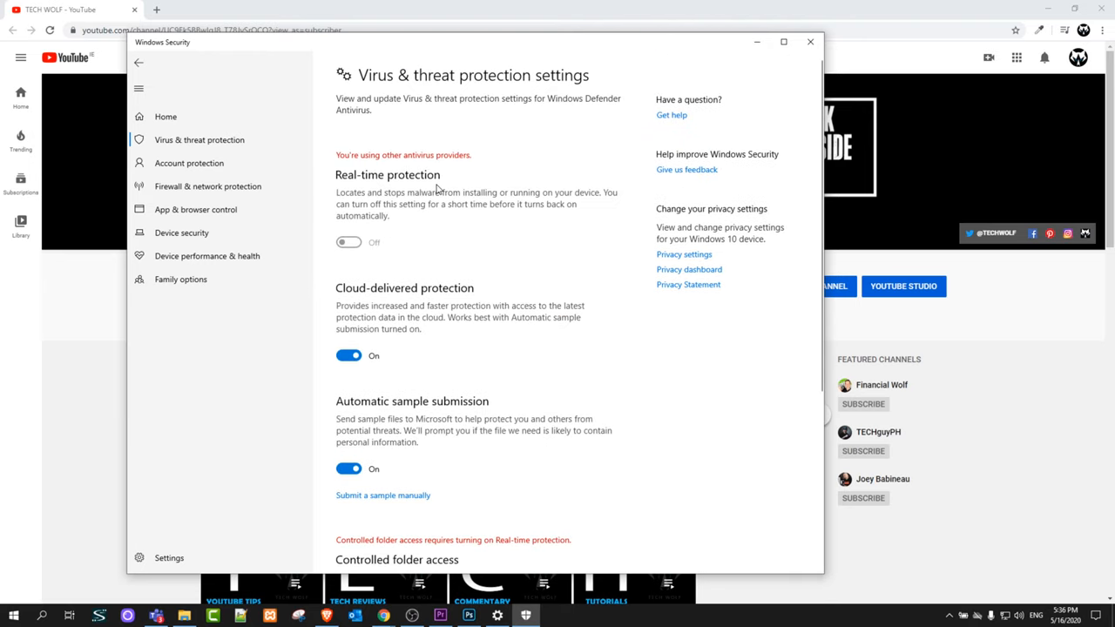
pyautogui.moveTo(341, 217)
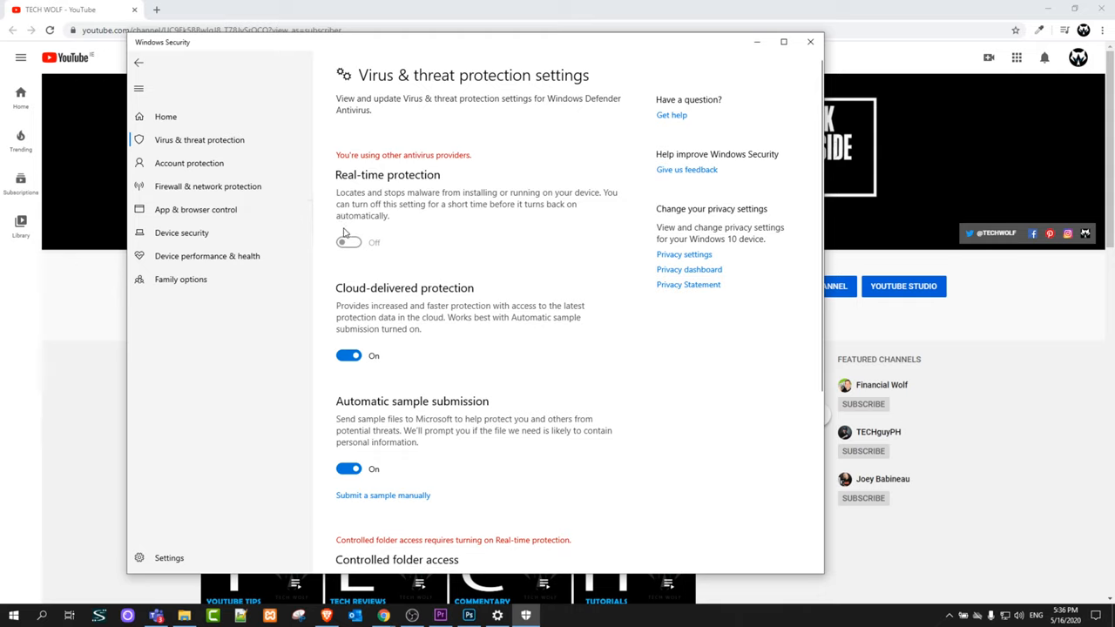
pyautogui.moveTo(334, 254)
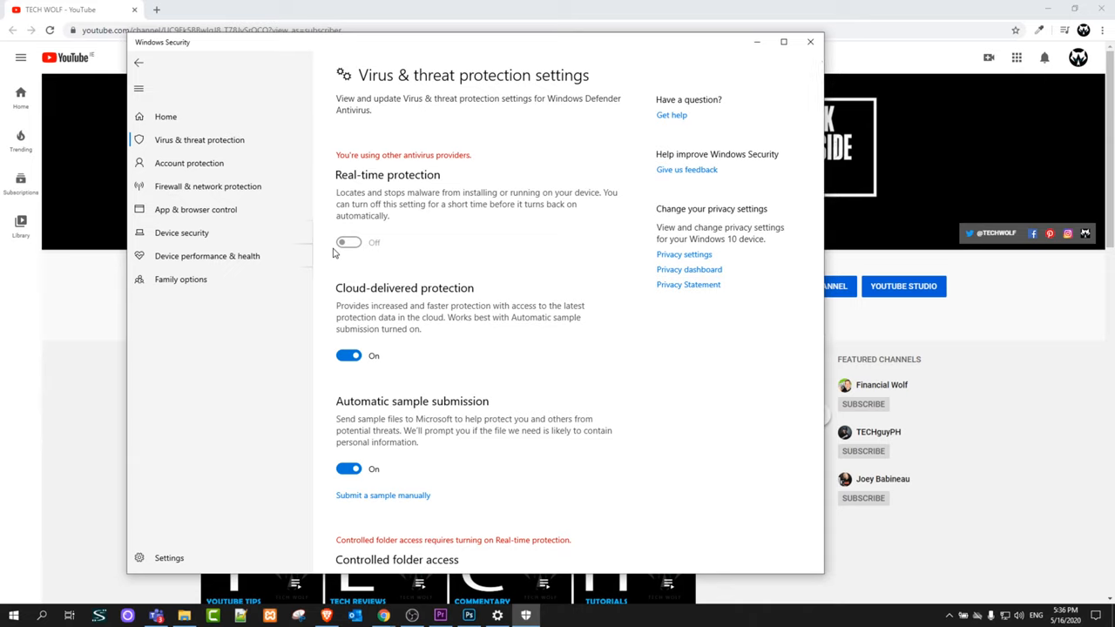
pyautogui.moveTo(333, 260)
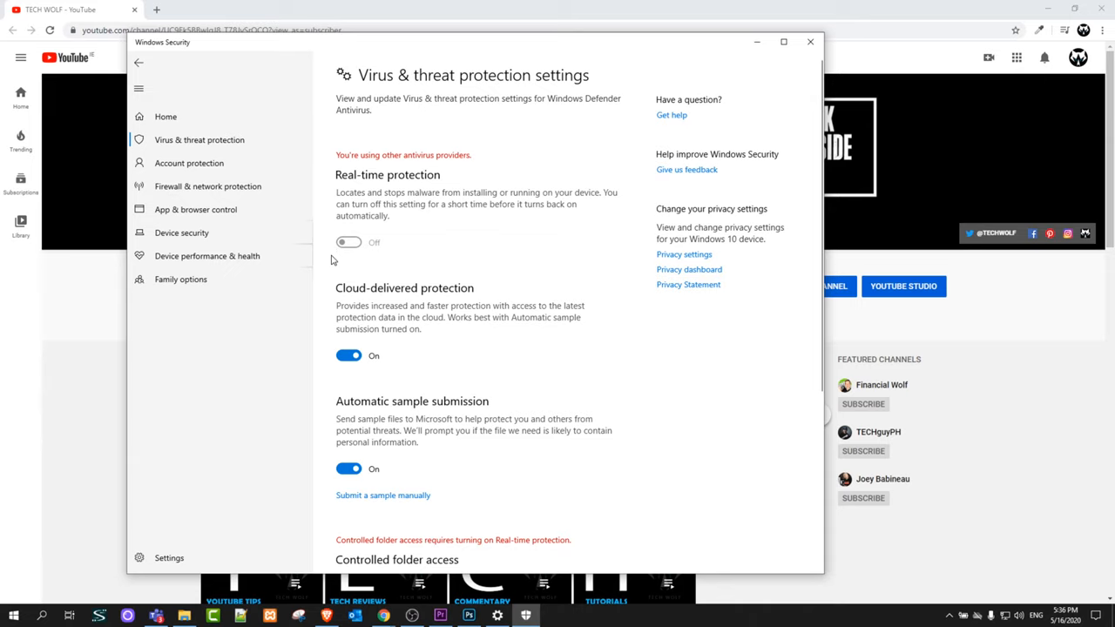
pyautogui.moveTo(364, 273)
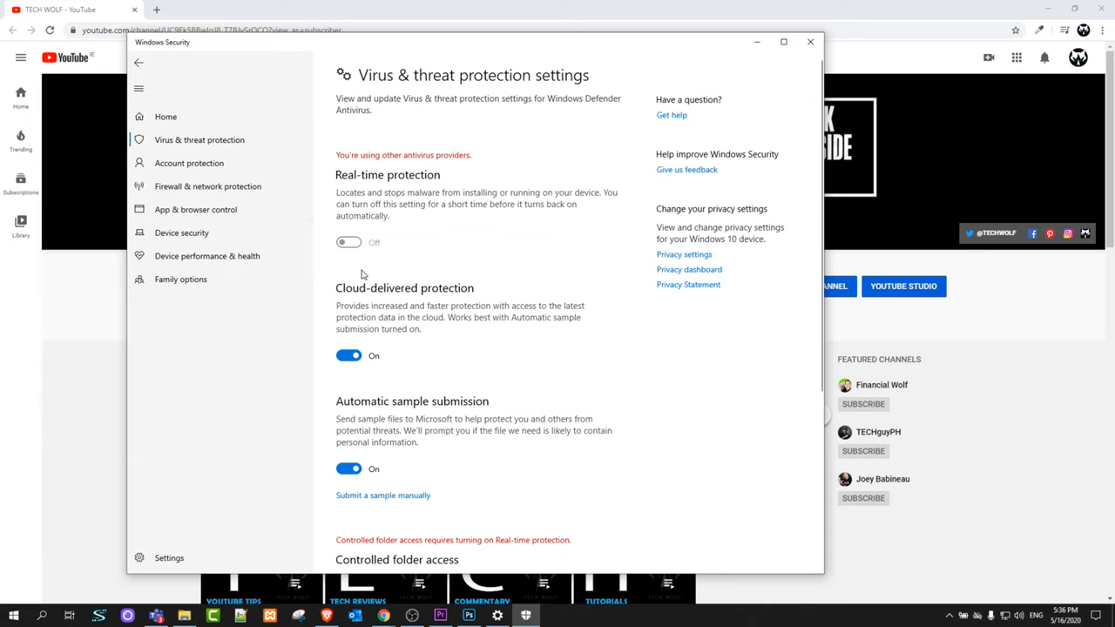